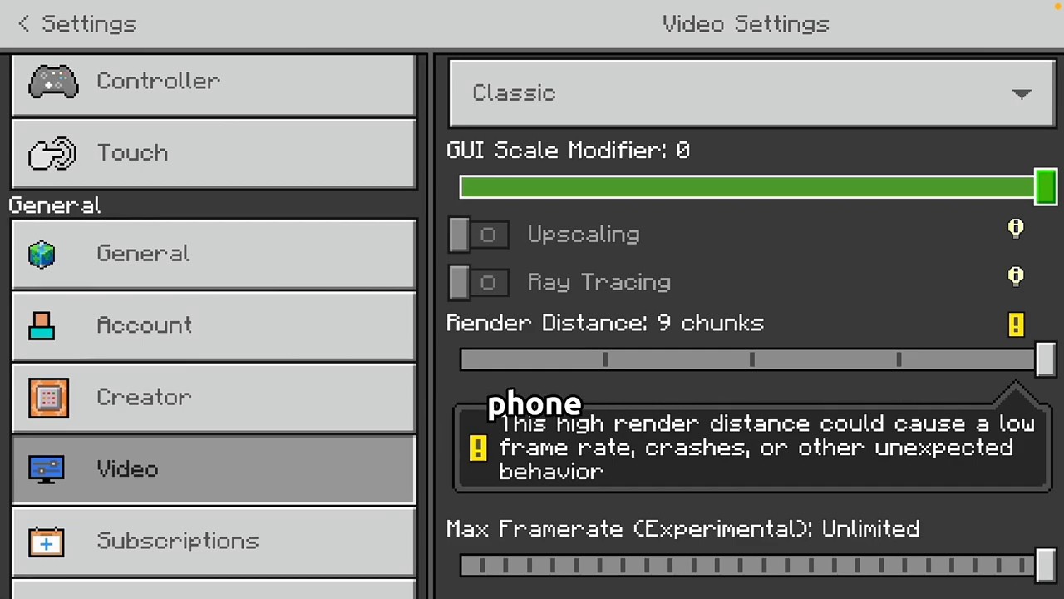
- Search Files for 'Min' and open the Minecraft folder from the results
scroll("up", 3)
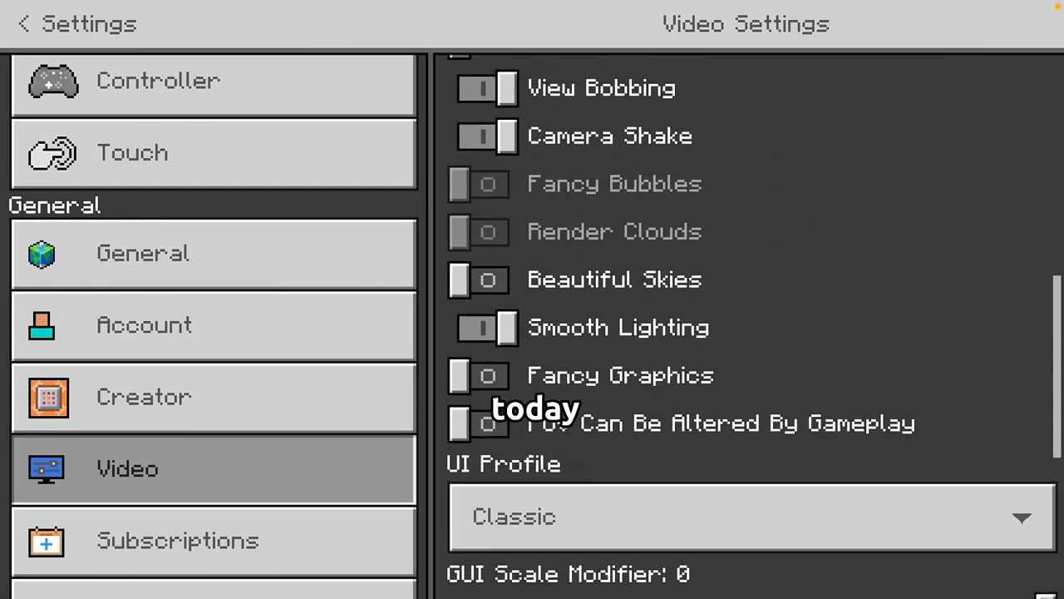
scroll("down", 3)
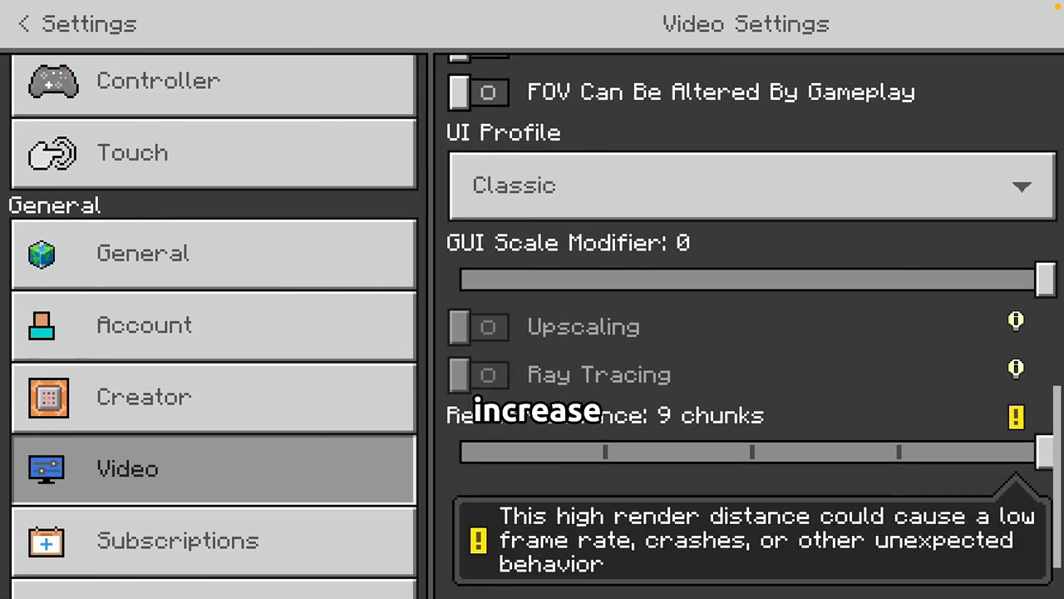
left_click(25, 23)
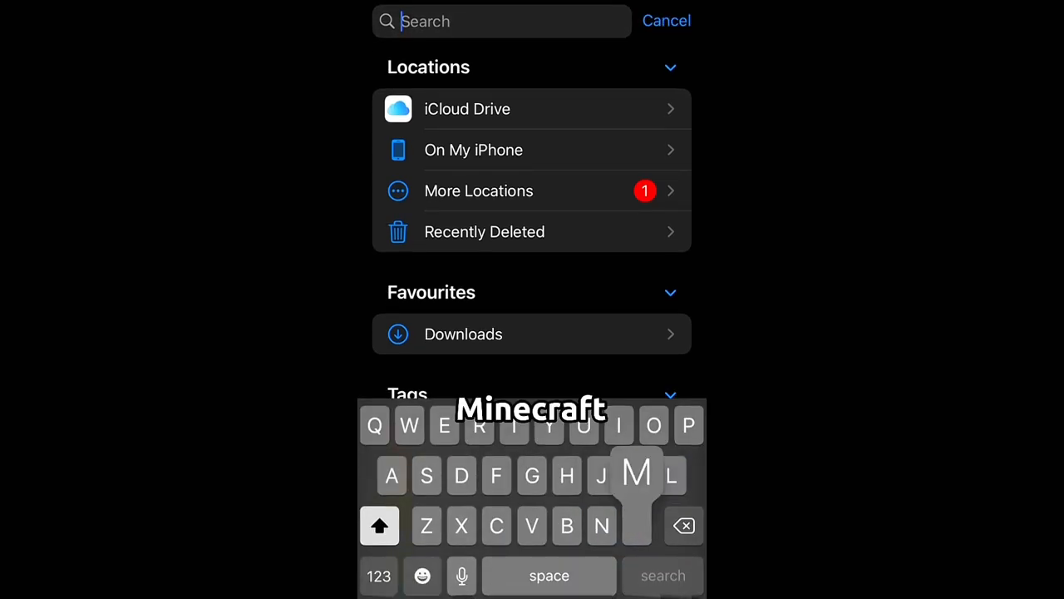
type("Min")
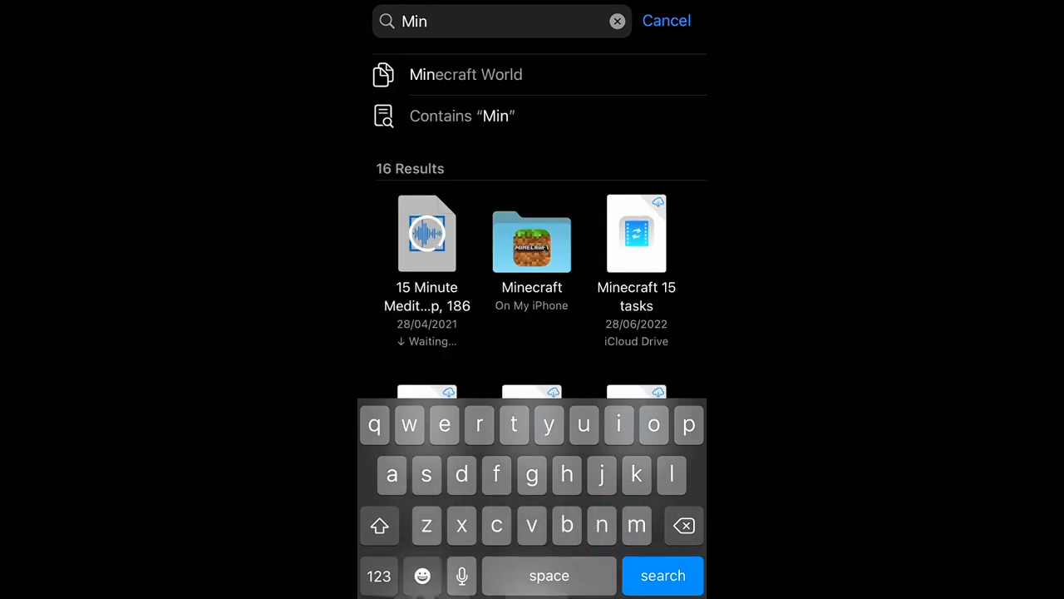
left_click(532, 241)
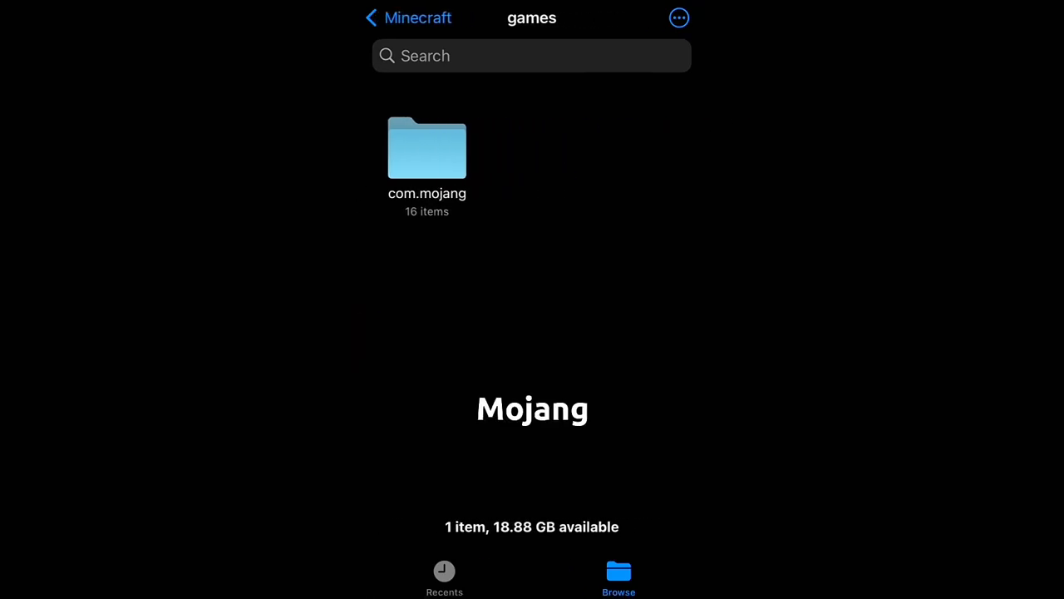
- Browse through com.mojang into the minecraftpe folder
double_click(426, 148)
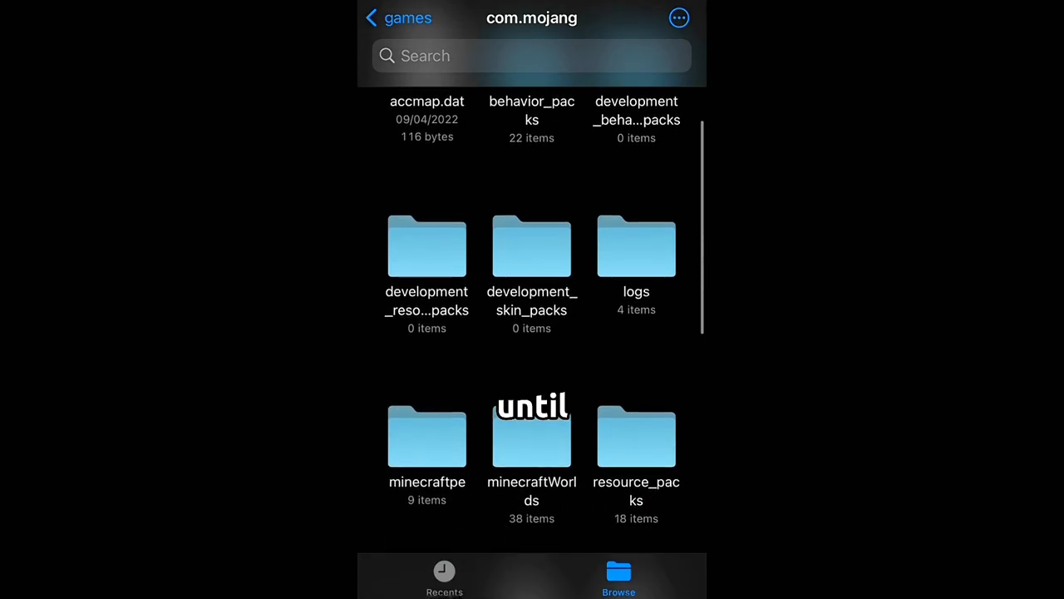
scroll("down", 3)
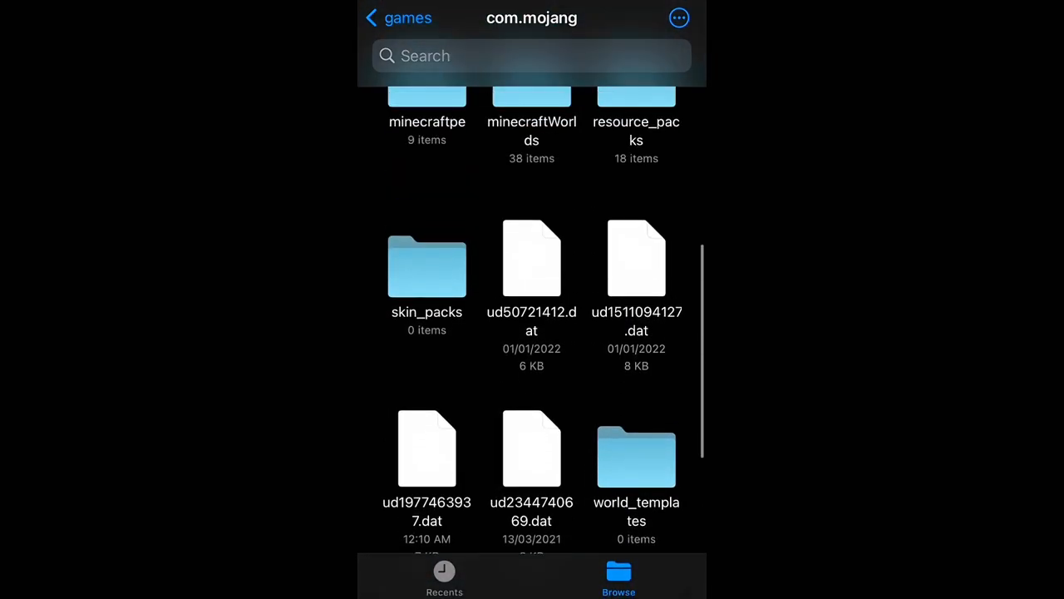
left_click(425, 95)
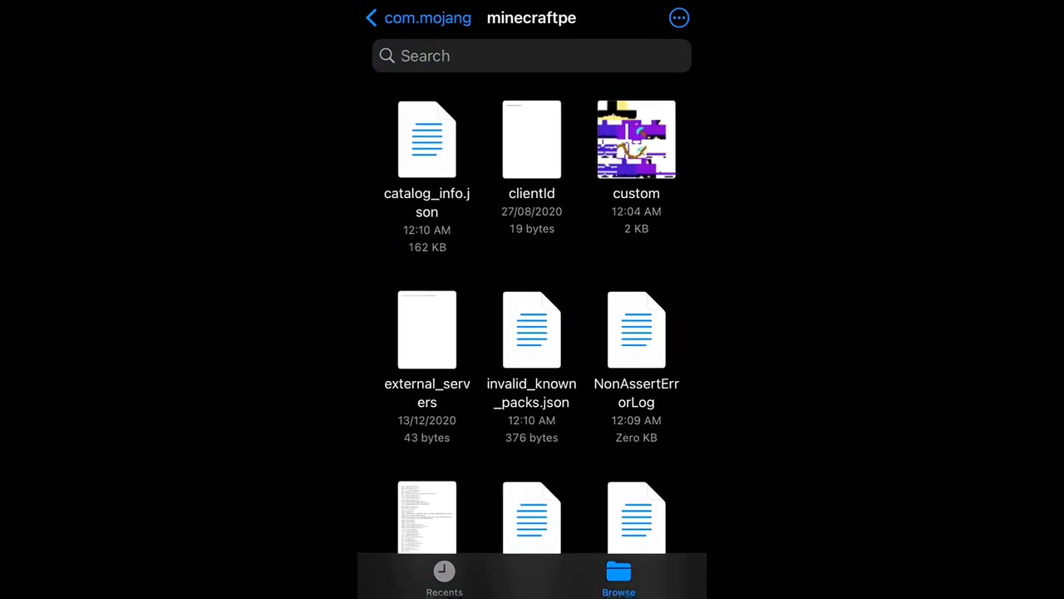
- Scroll the minecraftpe folder to locate options.txt
scroll("down", 3)
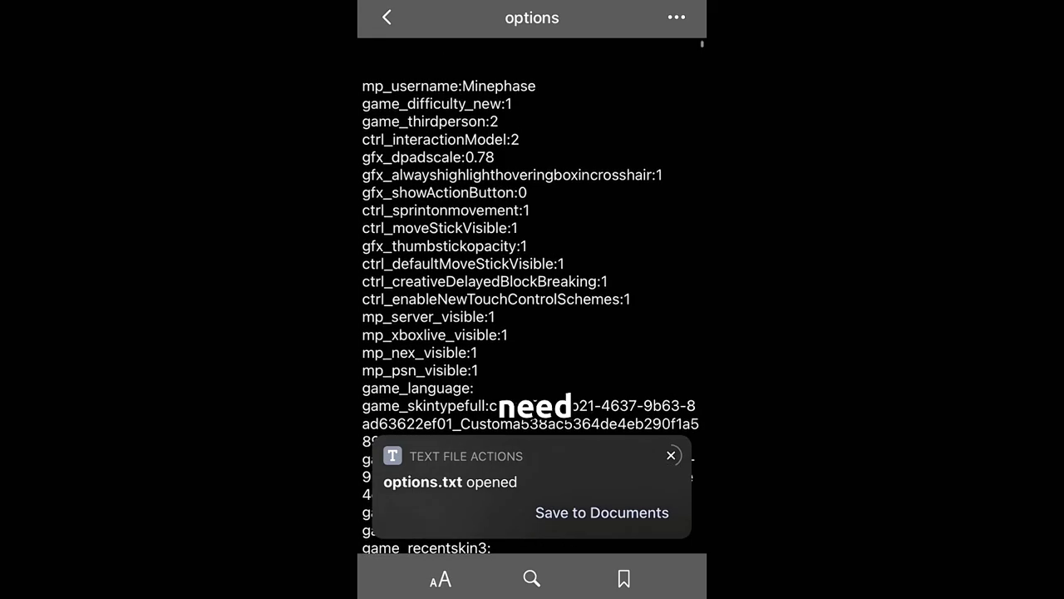
- Change gfx_viewdistance in options.txt from 144 to 1024
scroll("down", 3)
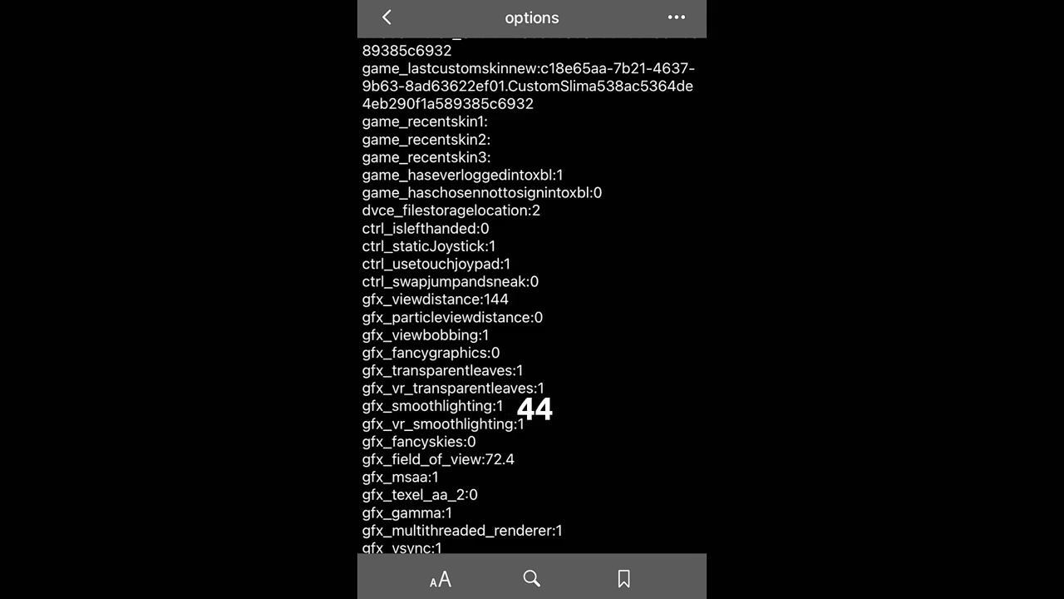
left_click(532, 579)
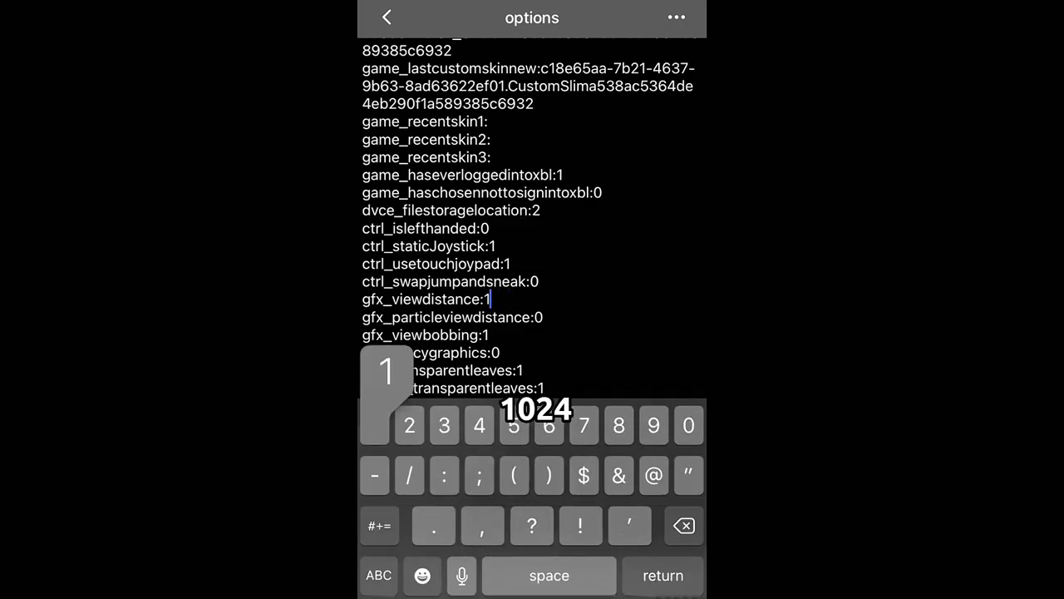
type("024")
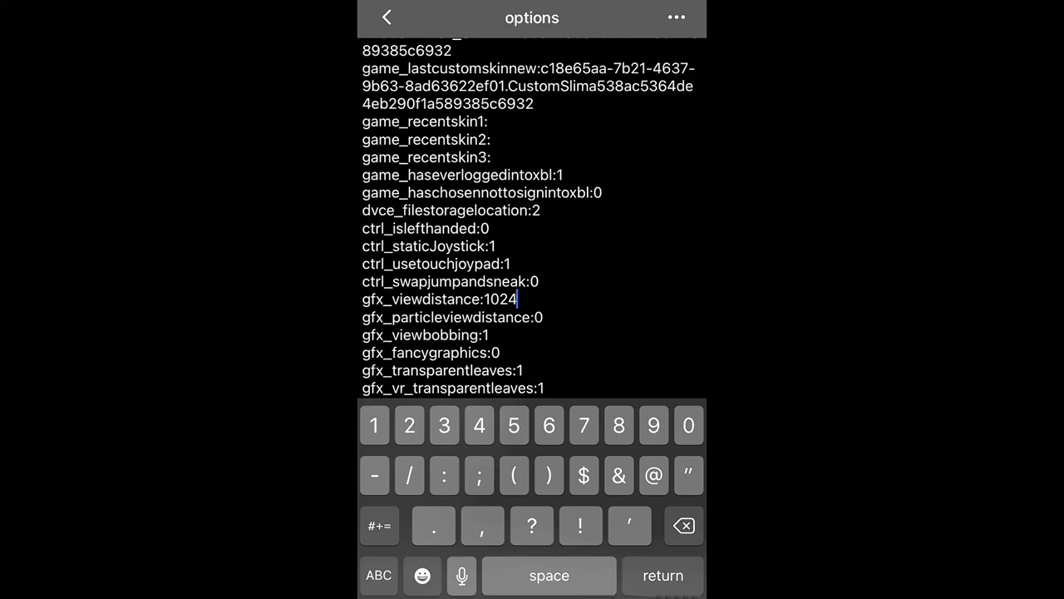
scroll("up", 3)
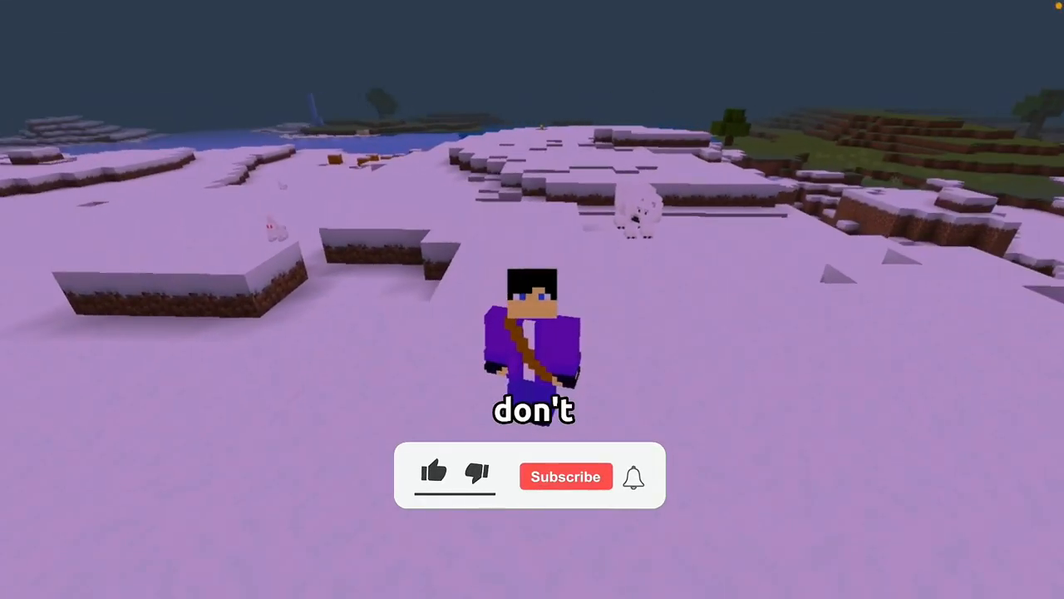
- Load the snowy world in Minecraft with the edited view distance
left_click(432, 472)
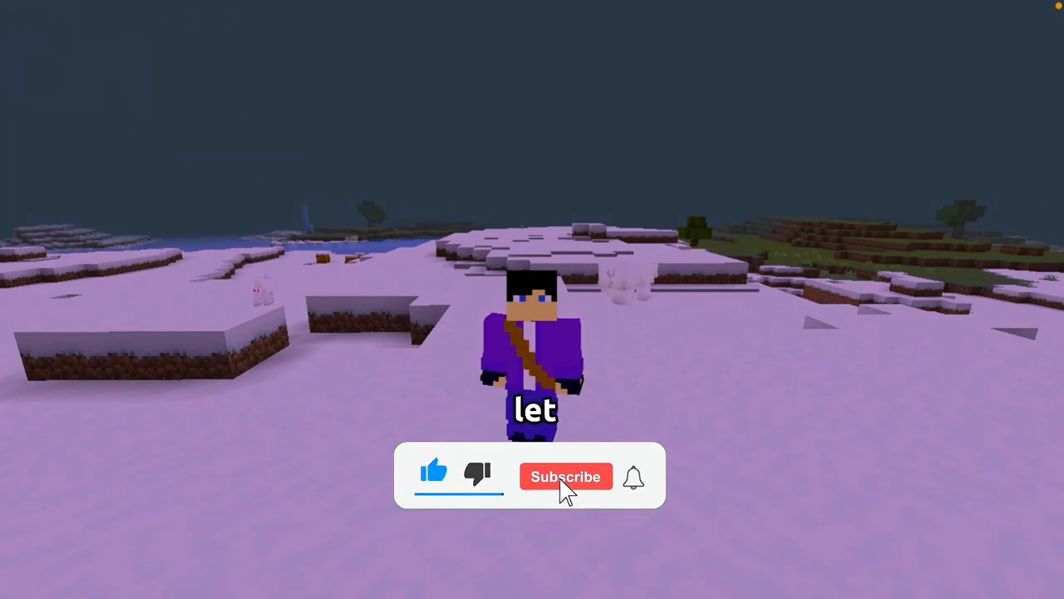
left_click(566, 476)
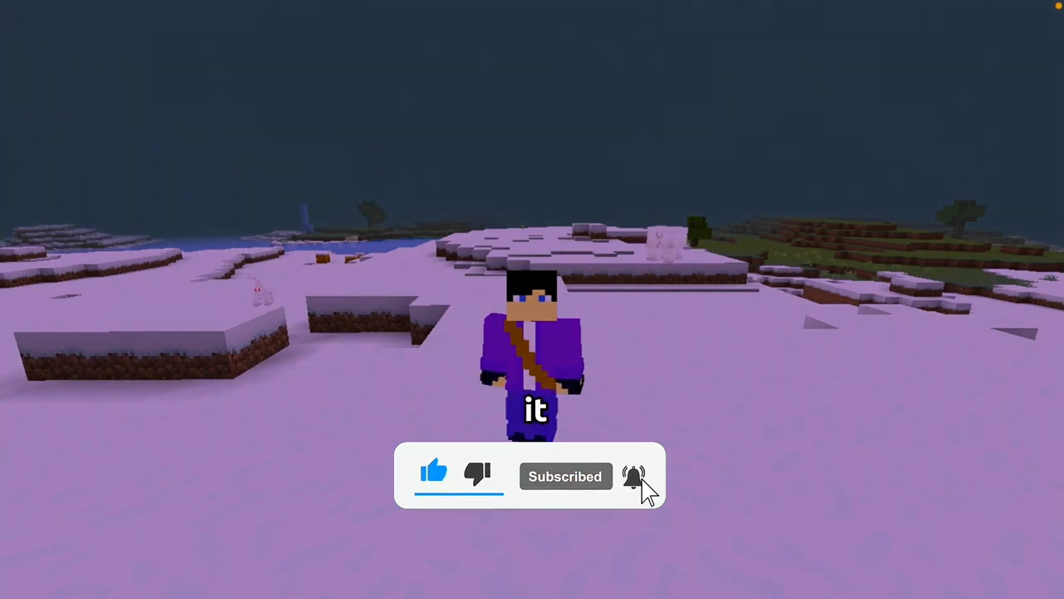